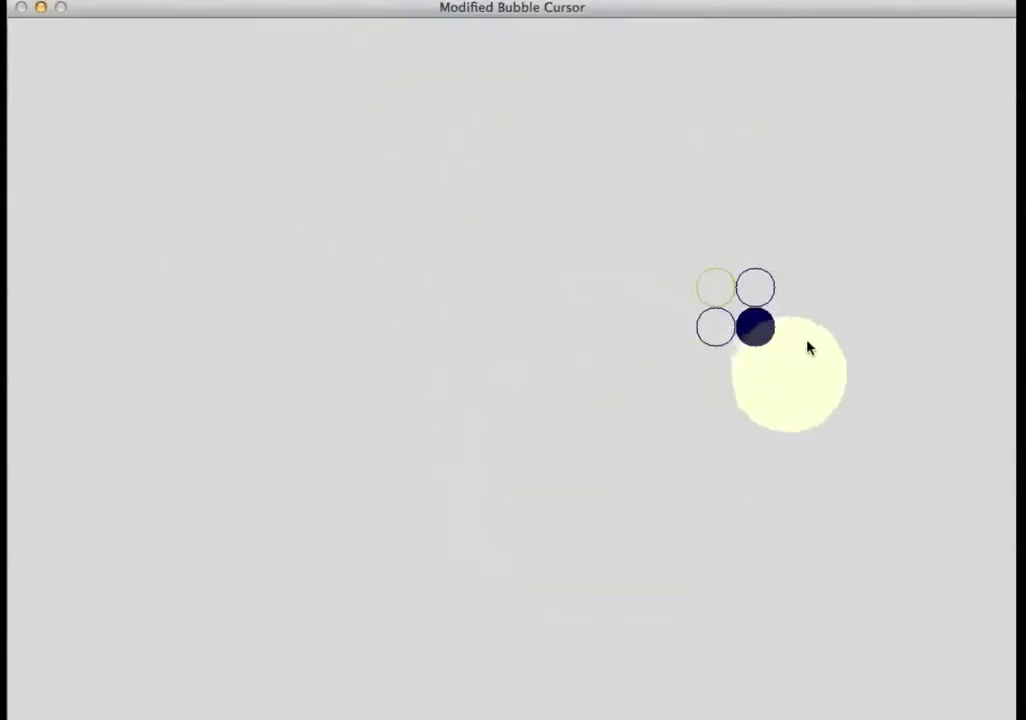
mouse_move(592, 244)
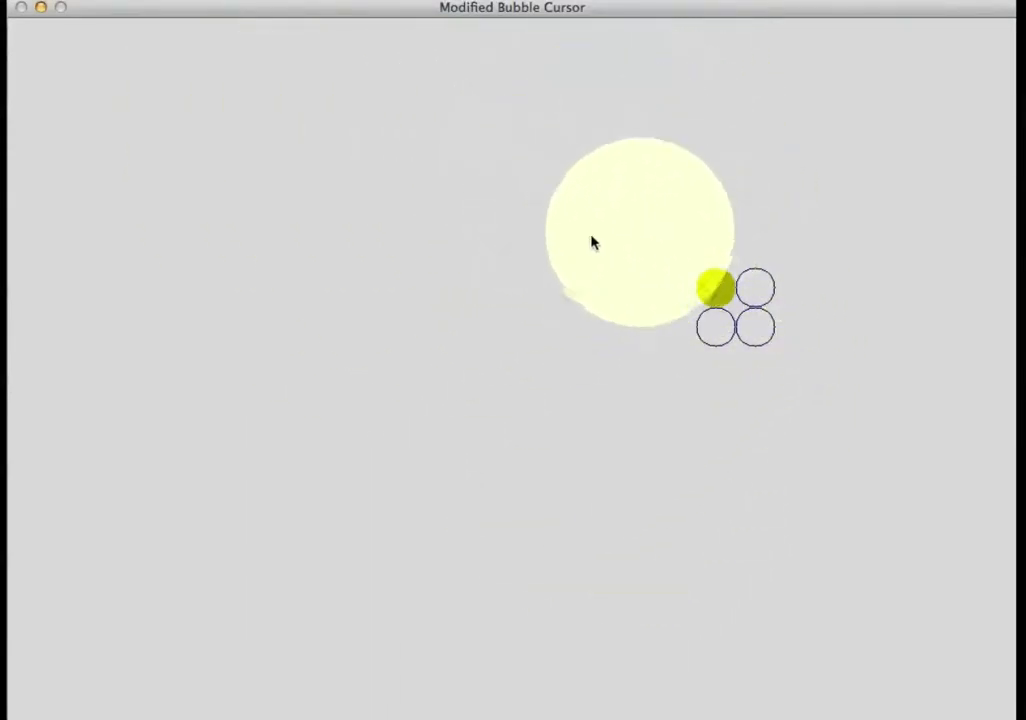
mouse_move(384, 156)
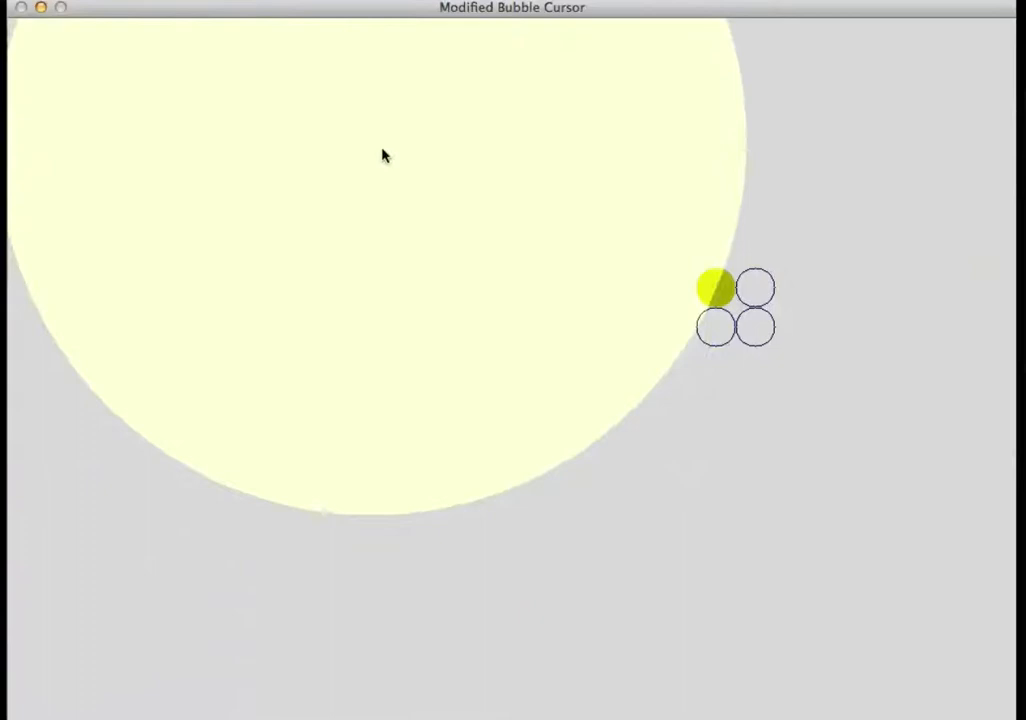
mouse_move(620, 248)
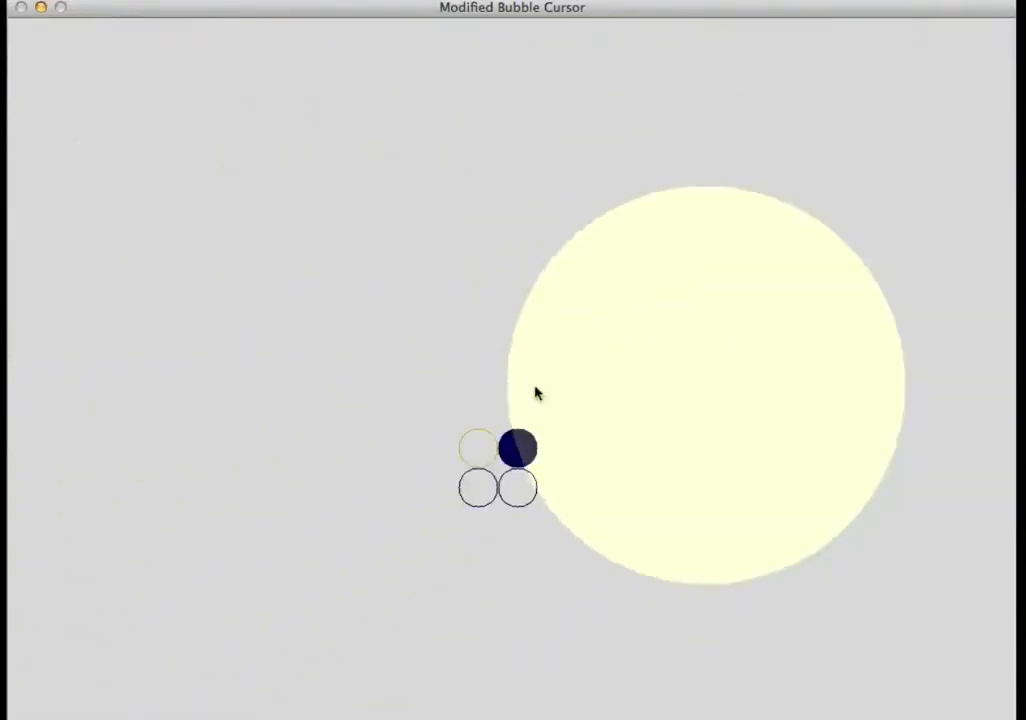
mouse_move(464, 280)
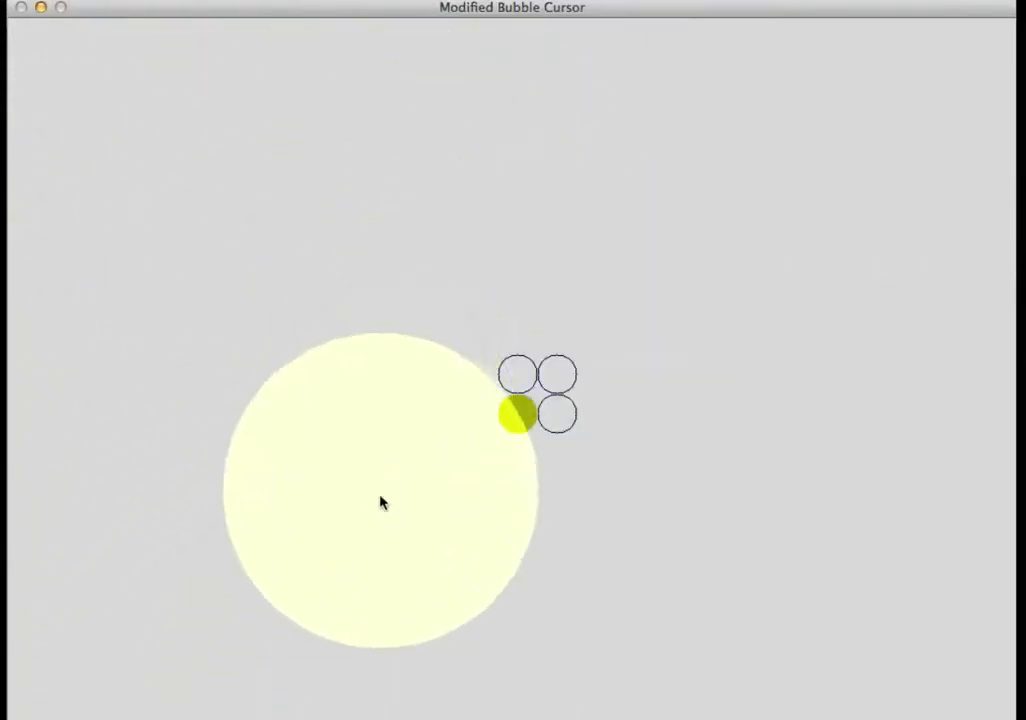
mouse_move(490, 182)
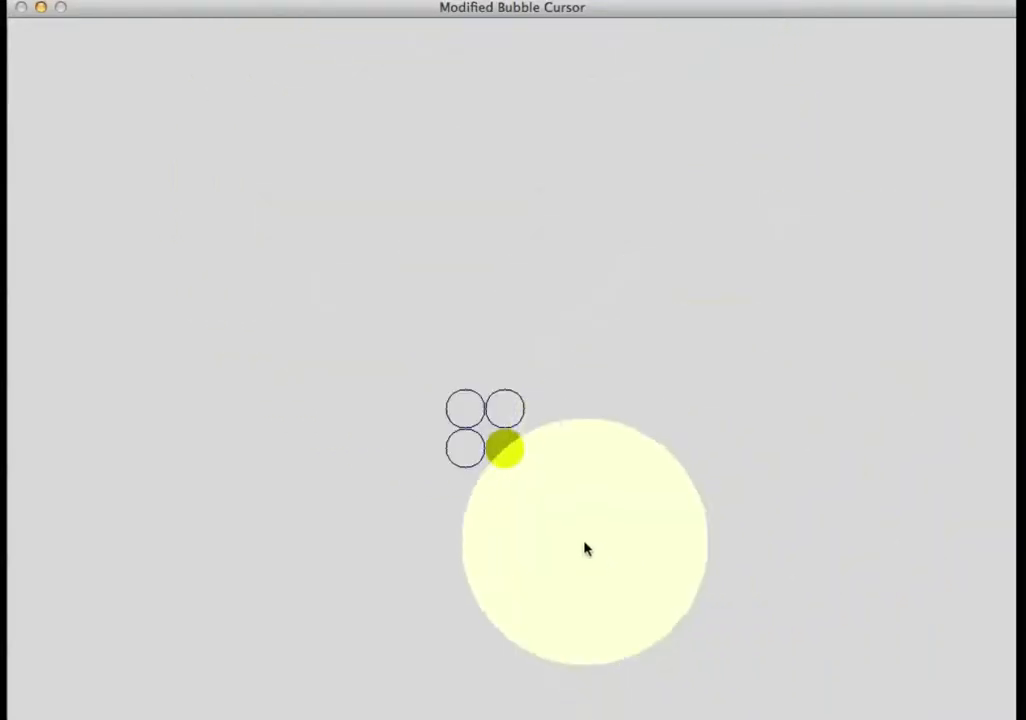
mouse_move(476, 406)
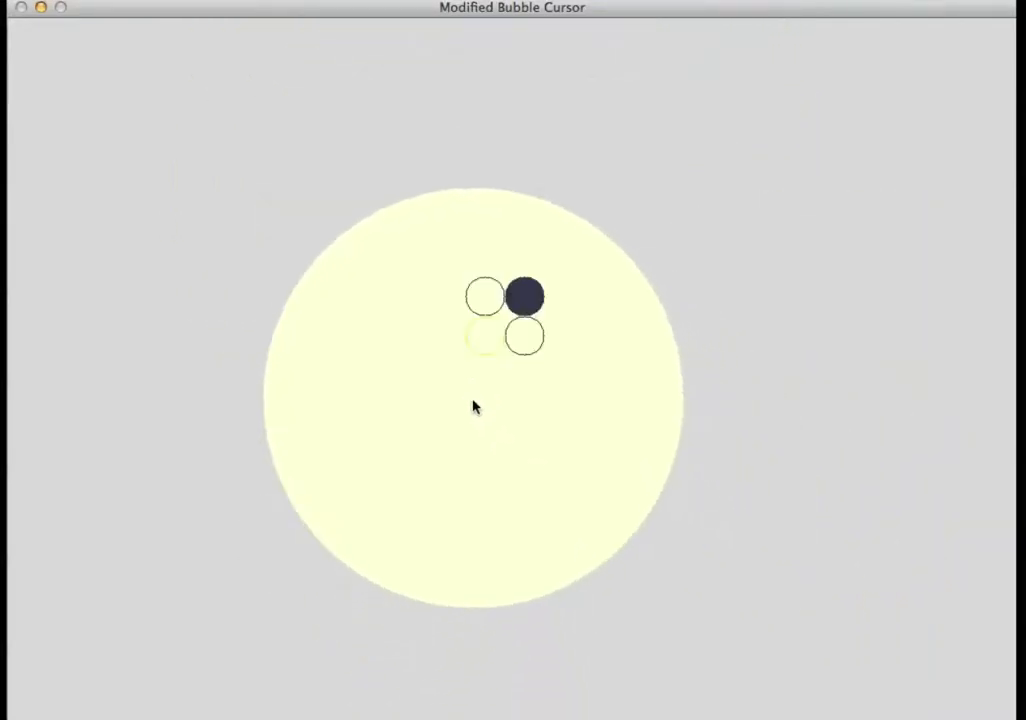
mouse_move(910, 554)
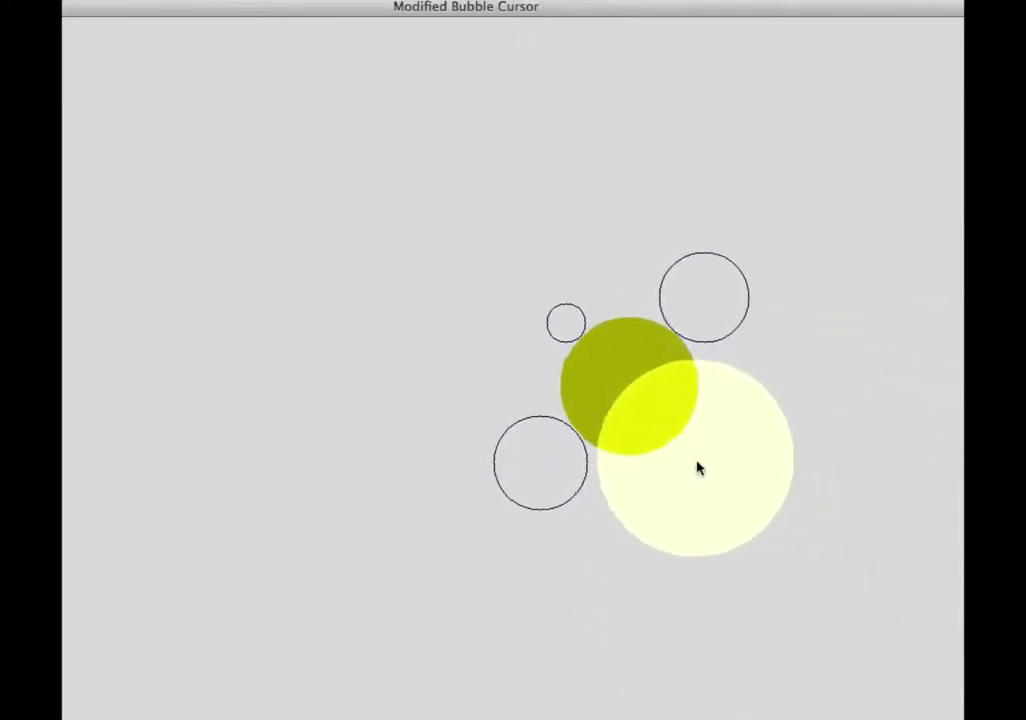
mouse_move(508, 216)
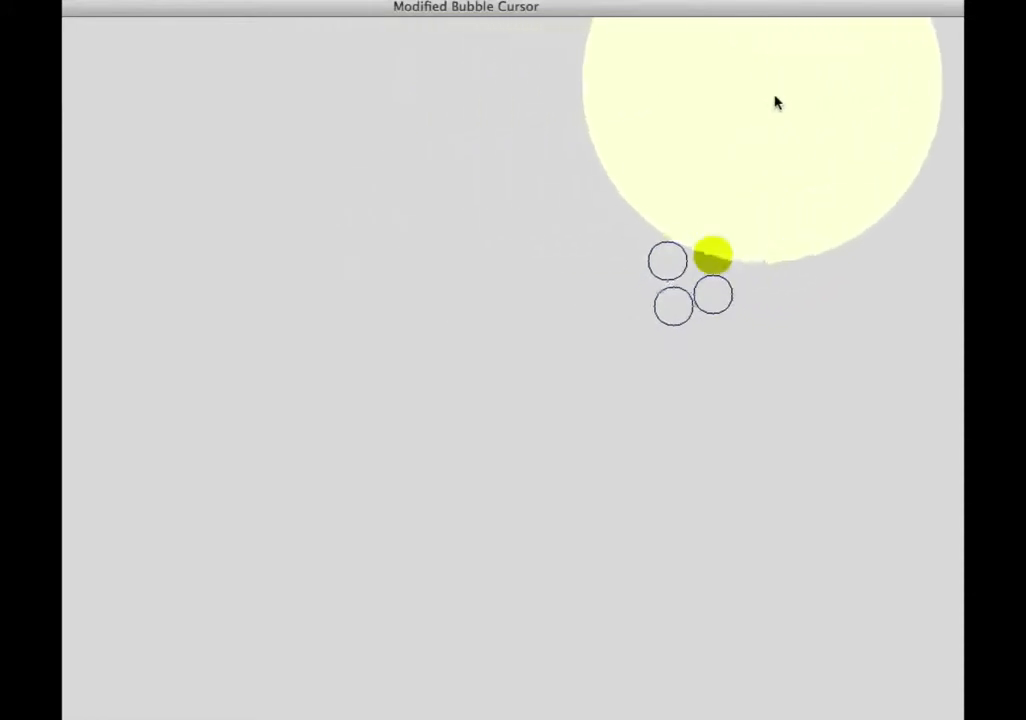
mouse_move(788, 180)
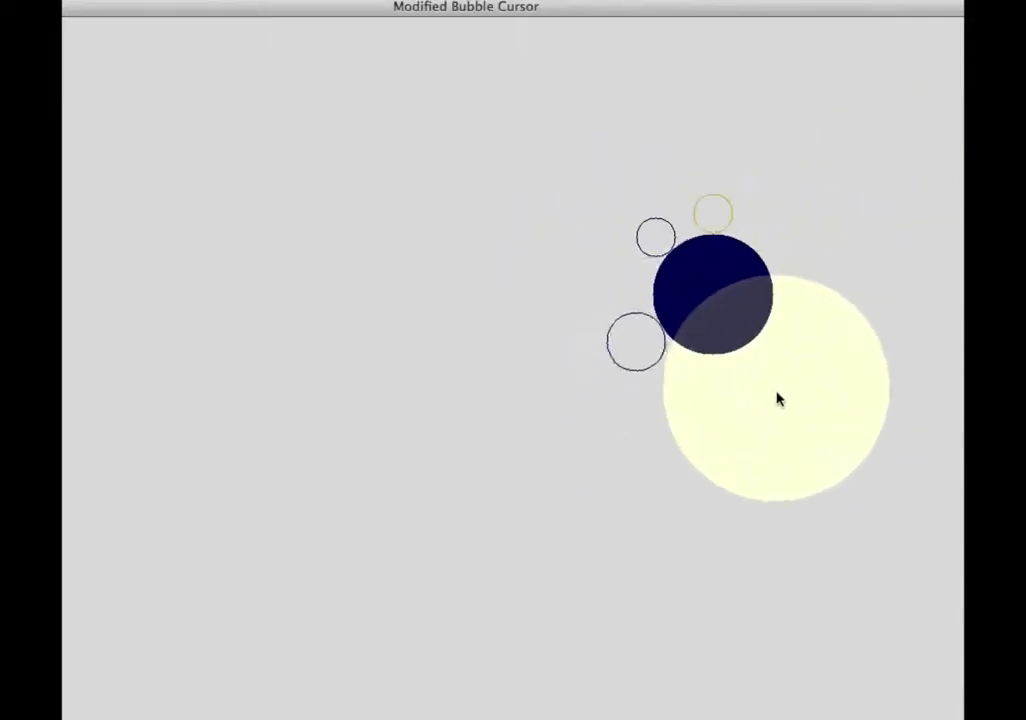
mouse_move(696, 436)
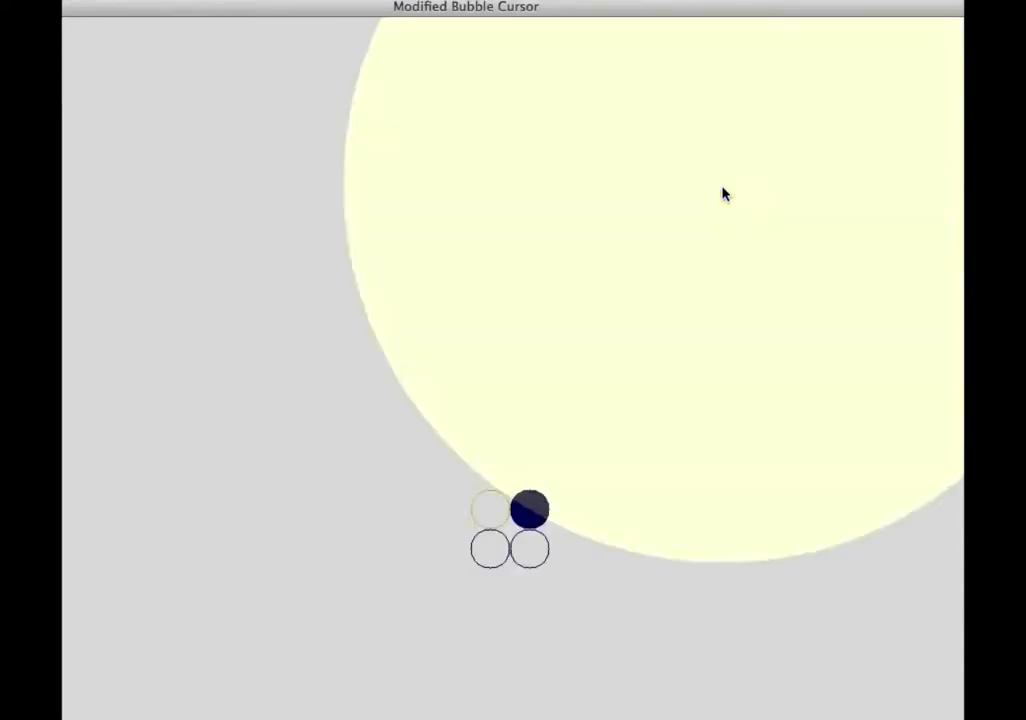
mouse_move(432, 428)
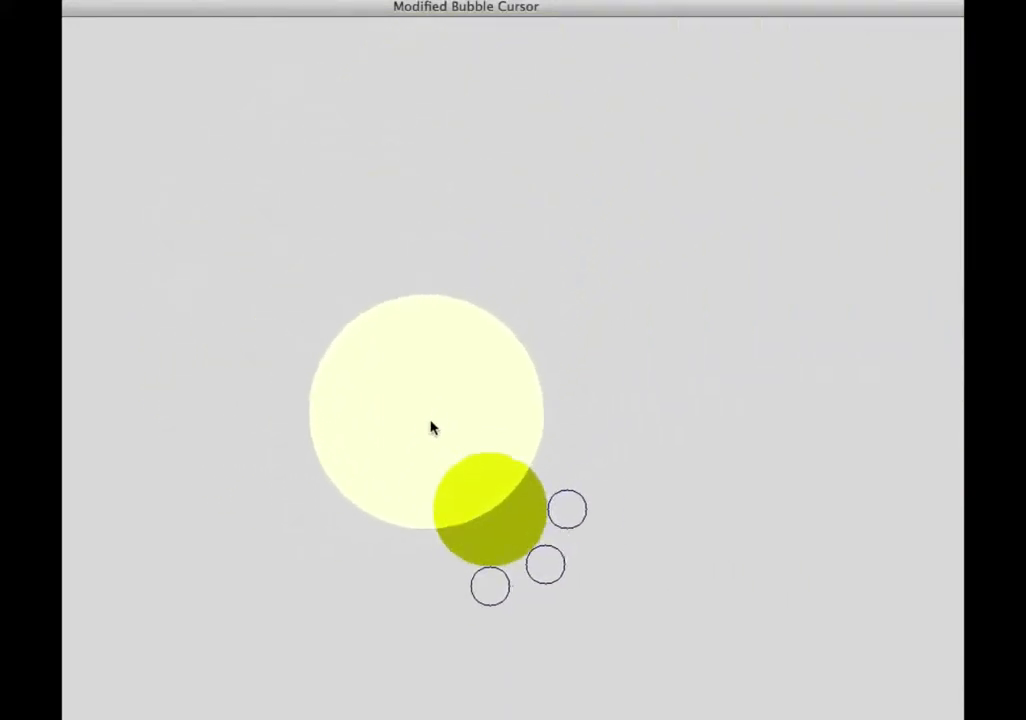
mouse_move(312, 388)
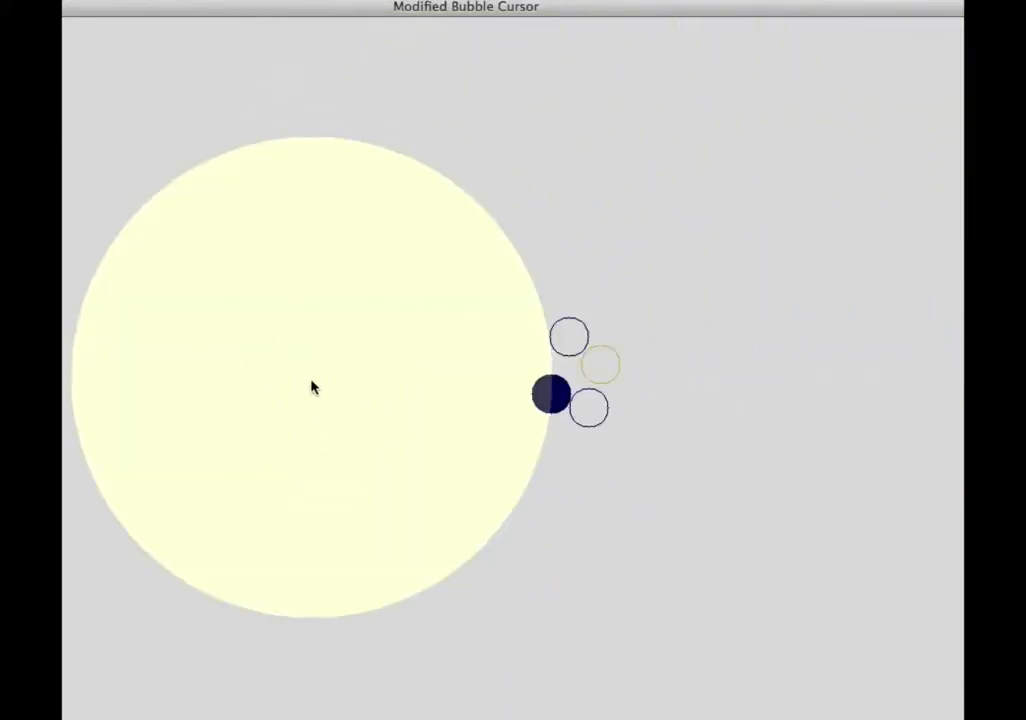